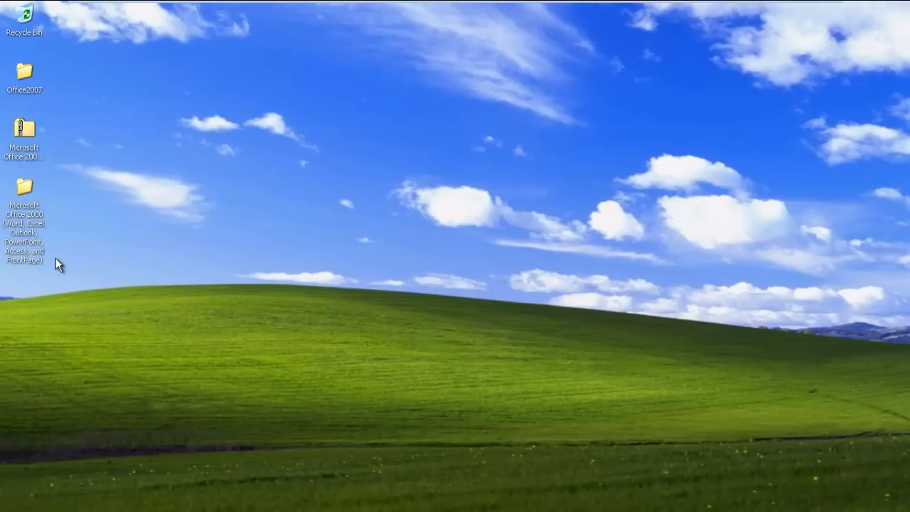
mouse_move(58, 262)
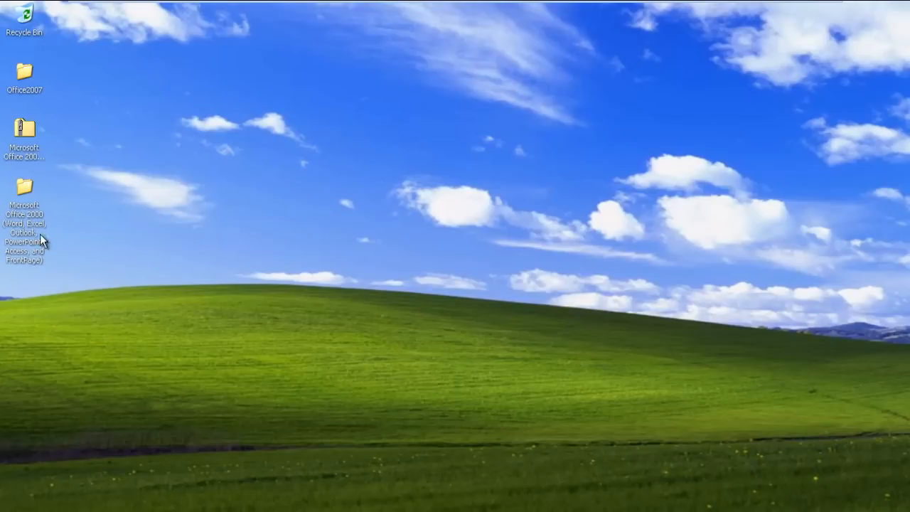
Open the desktop Microsoft Office 2000 folder and run SETUP to start the installation wizard.
double_click(24, 187)
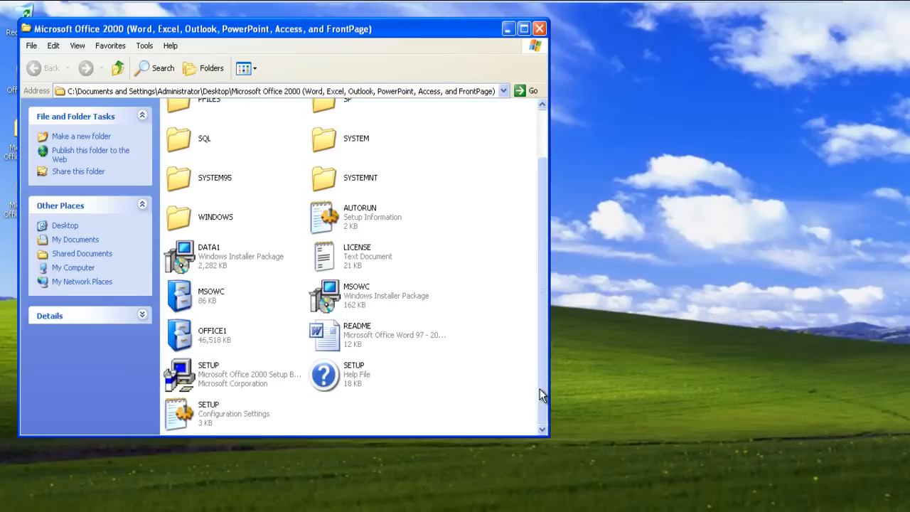
click(209, 373)
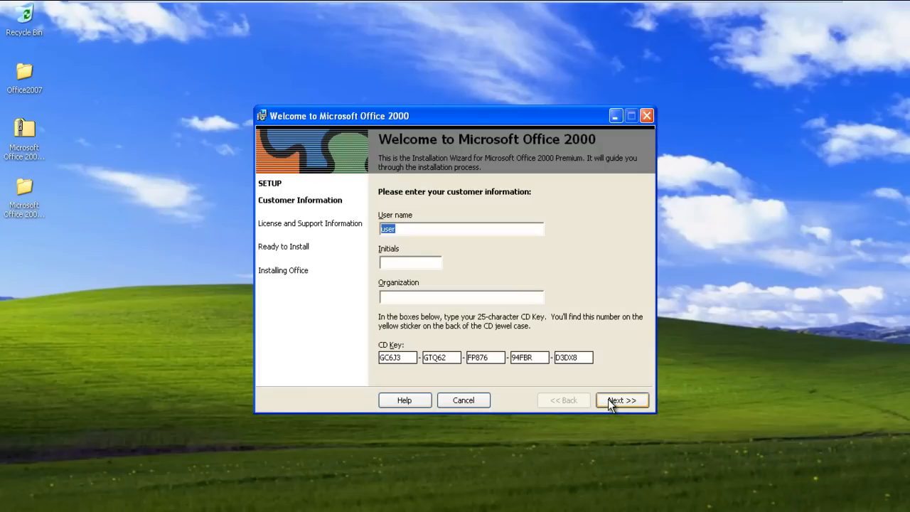
Pass the customer information page and accept the License Agreement terms.
click(621, 399)
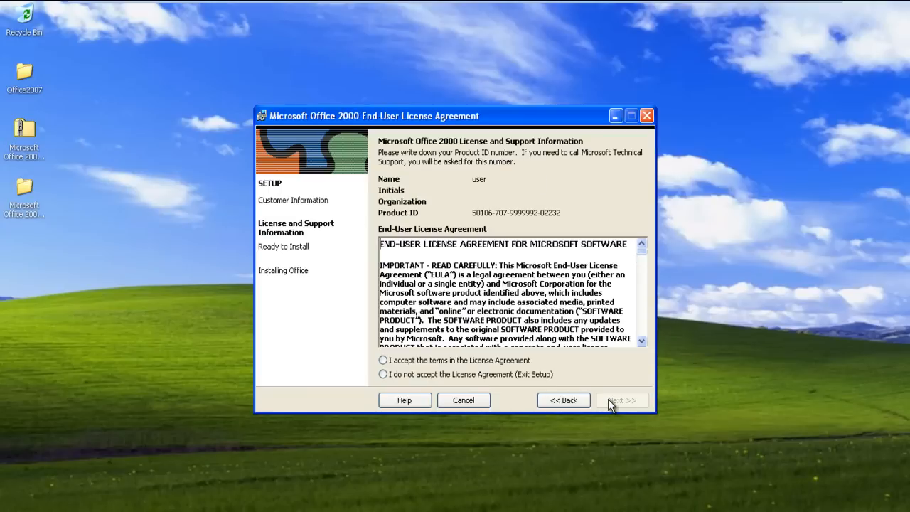
click(382, 360)
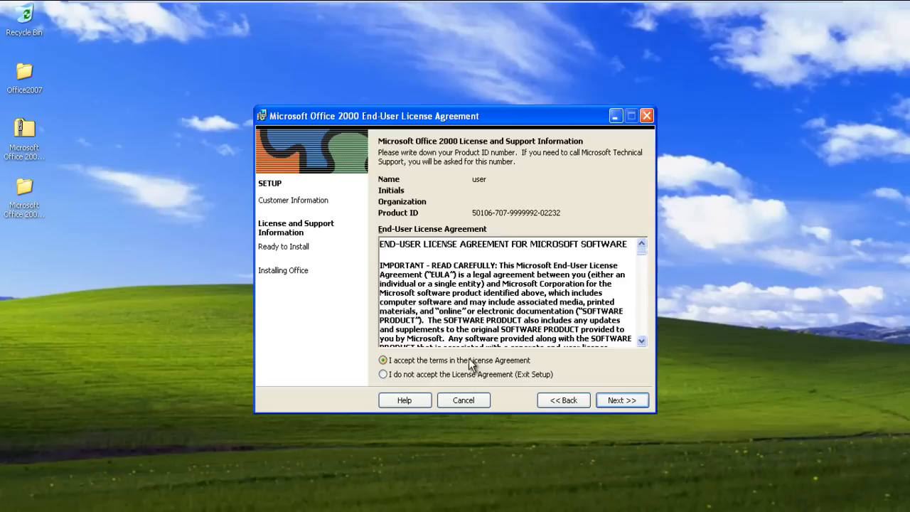
click(621, 399)
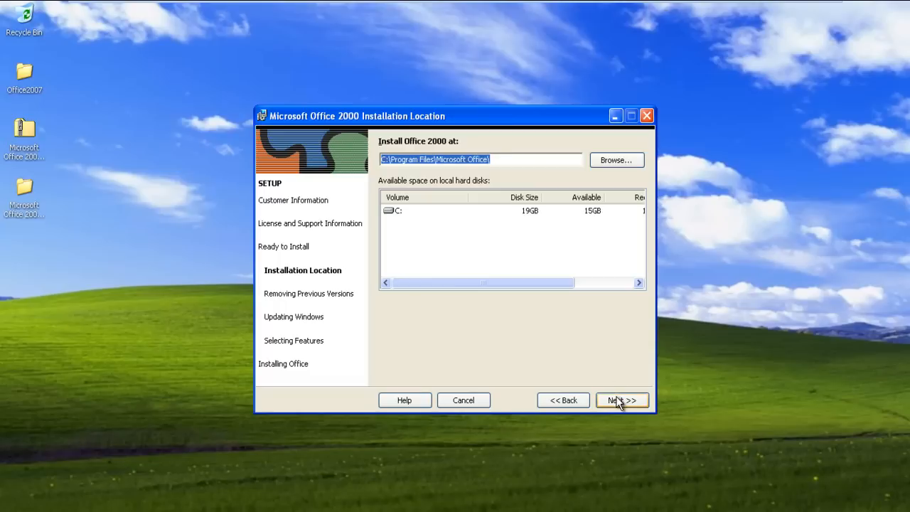
Keep the default install folder and allow removal of PowerPoint 4.0.
click(621, 400)
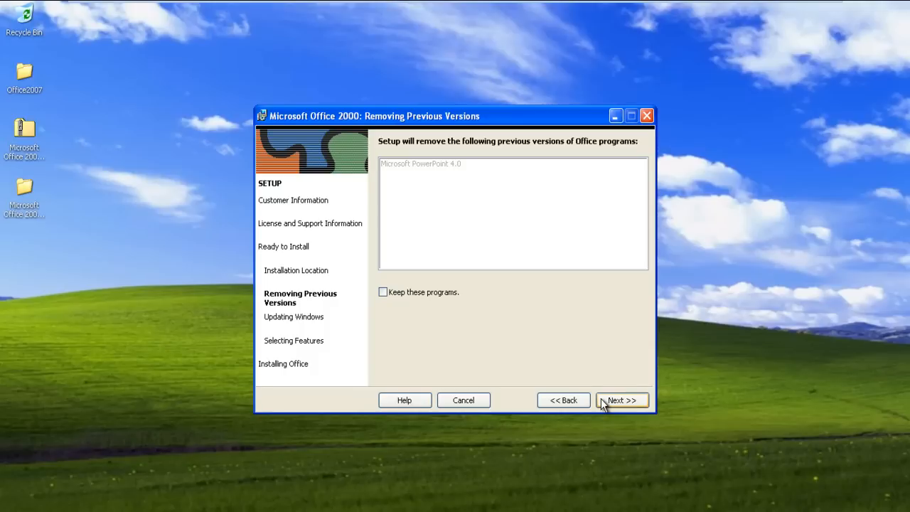
mouse_move(608, 408)
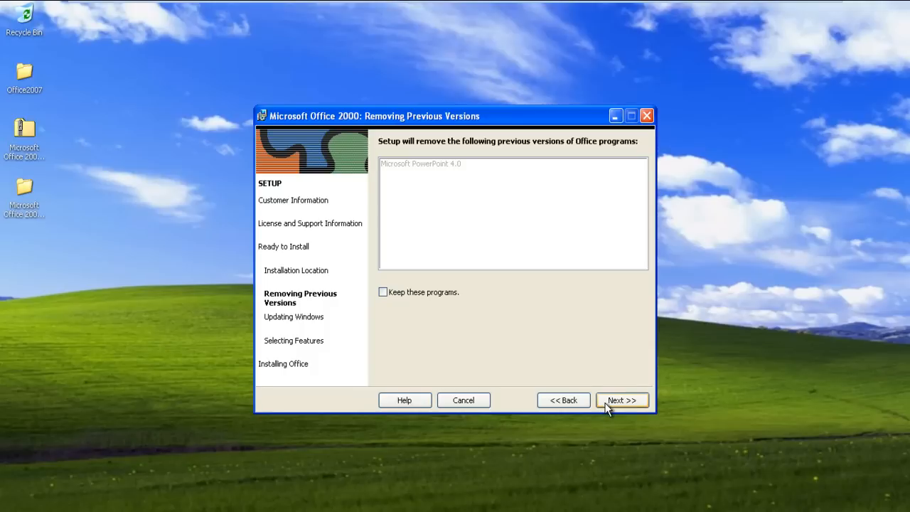
click(620, 399)
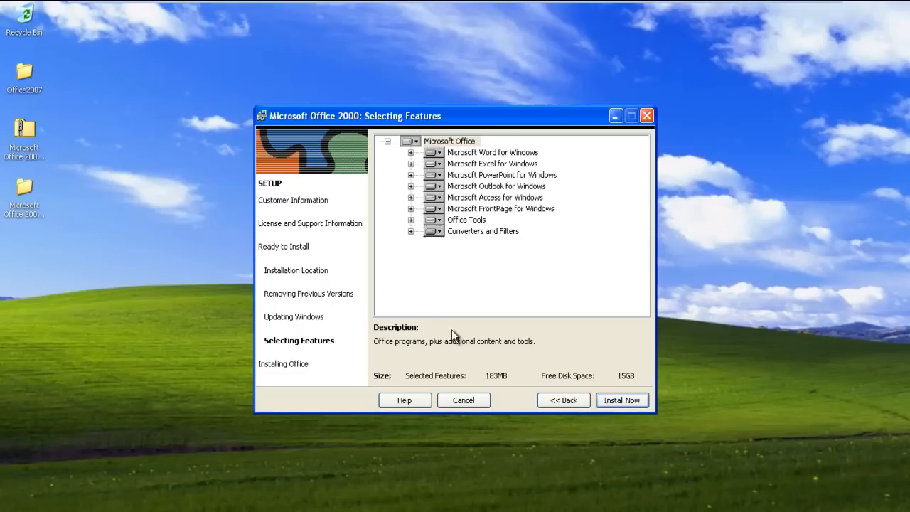
Mark Word, Excel, PowerPoint and FrontPage Not Available, install, then open All Programs.
click(434, 152)
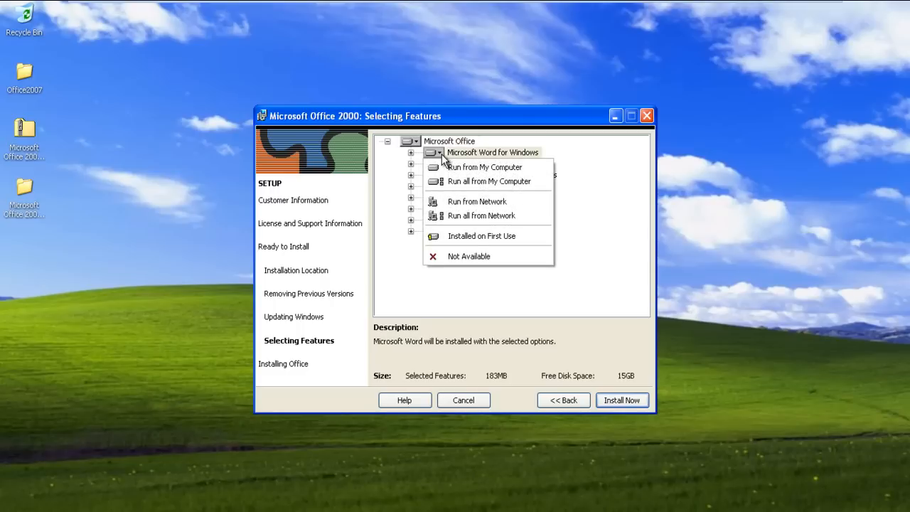
mouse_move(468, 256)
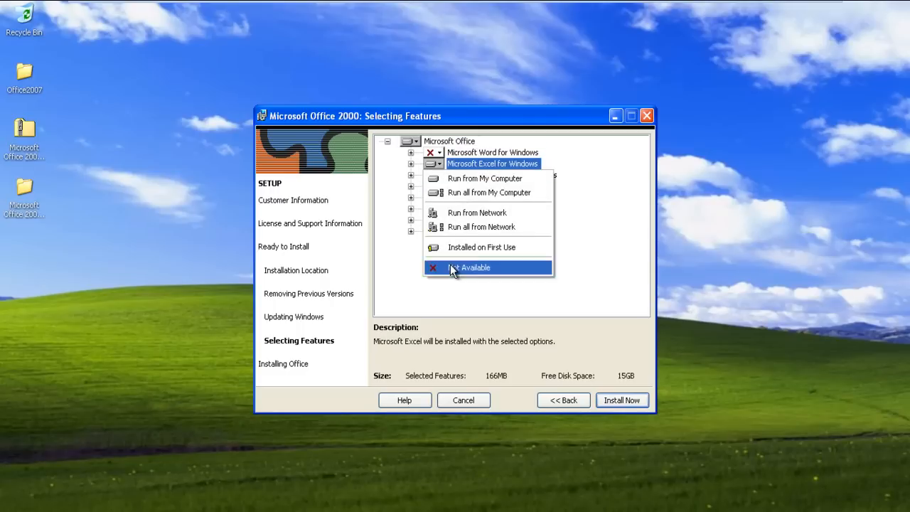
click(473, 267)
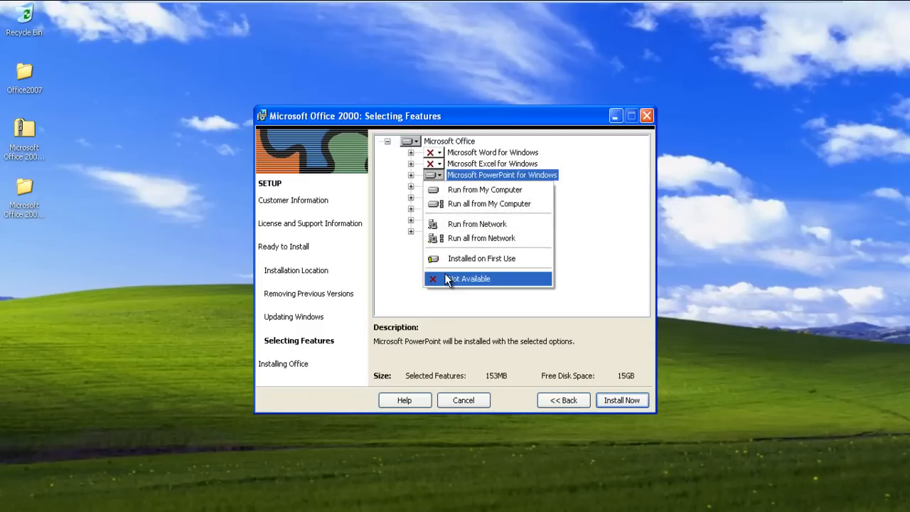
click(468, 278)
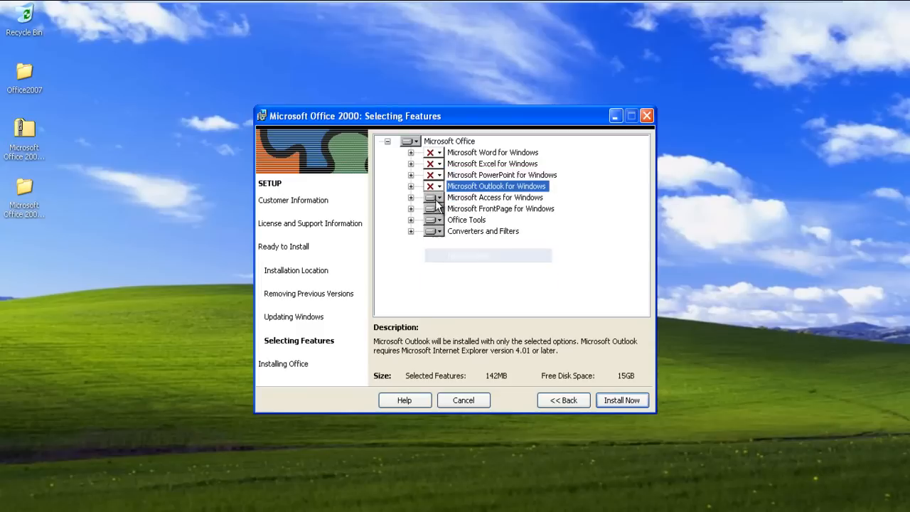
click(434, 208)
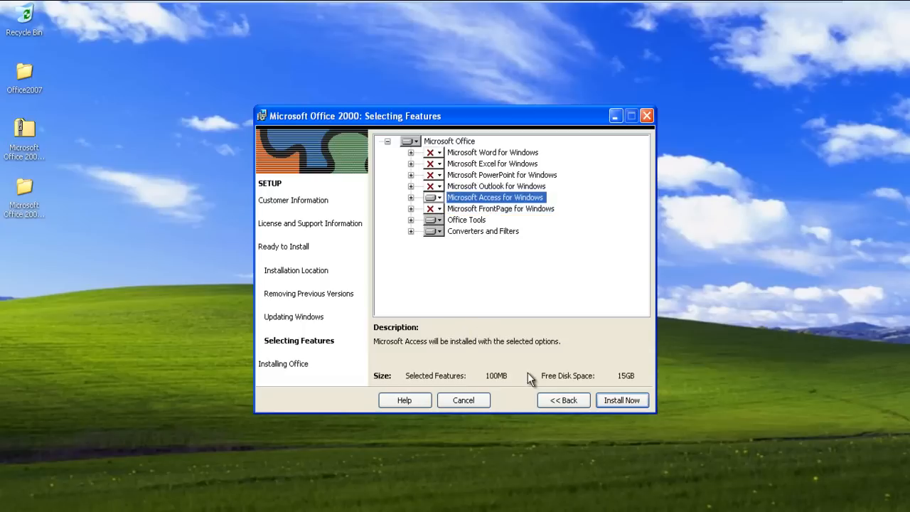
click(621, 400)
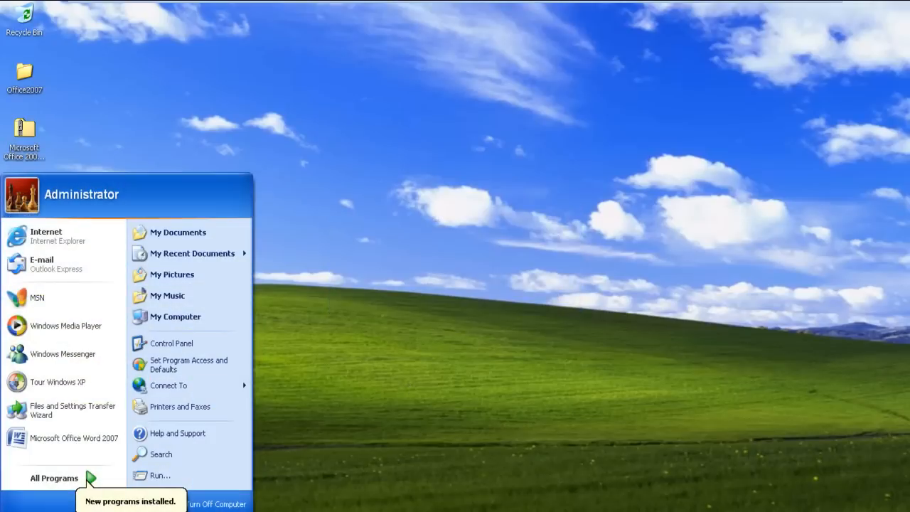
click(54, 476)
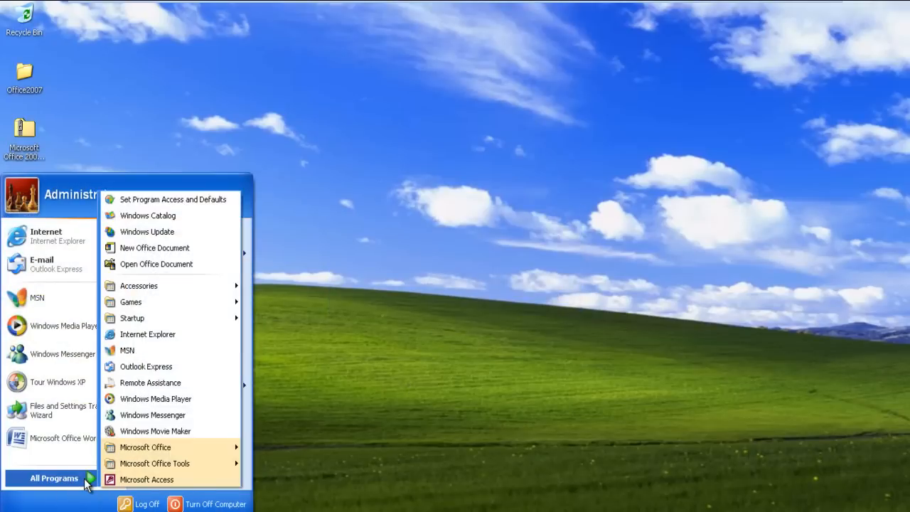